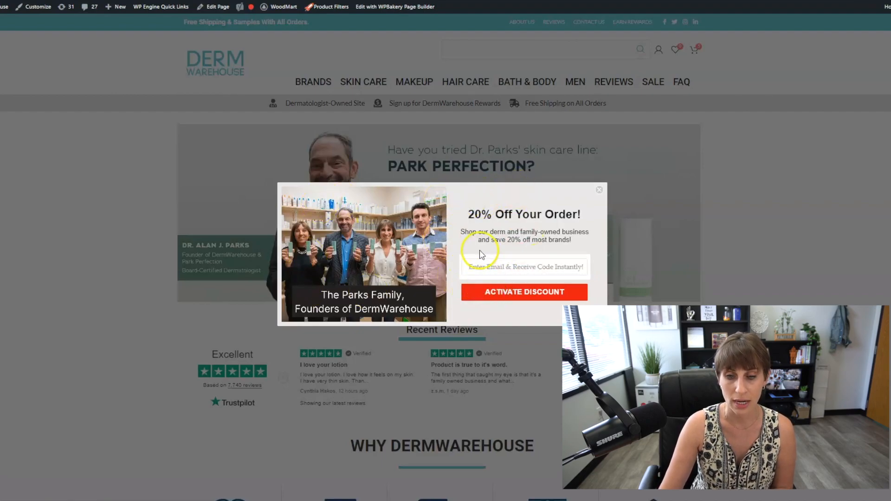
Review the Popup and Newsletter trigger, then show Welcome Series Email #1's details and stats.
{"action": "left_click", "coordinate": [523, 266]}
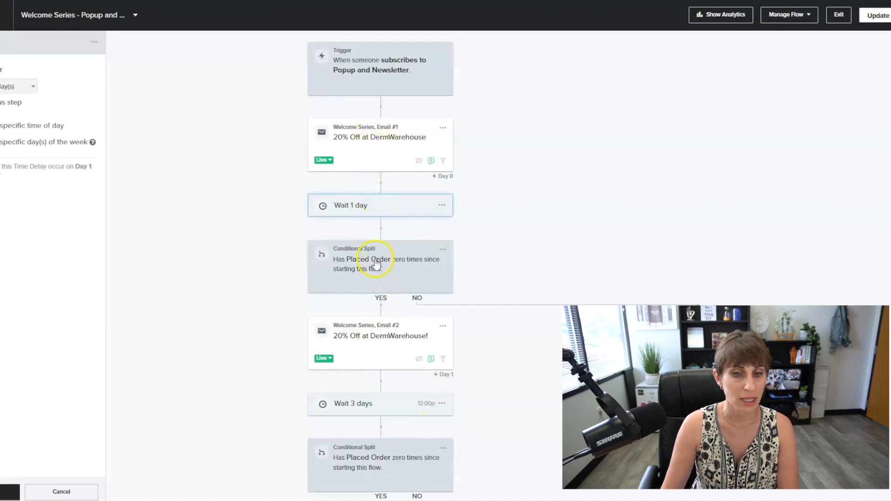
{"action": "mouse_move", "coordinate": [487, 216]}
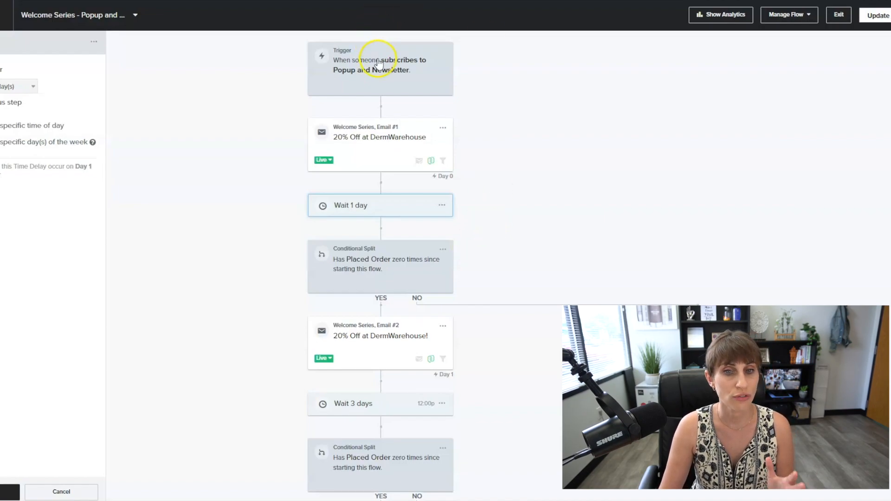
{"action": "left_click", "coordinate": [380, 59]}
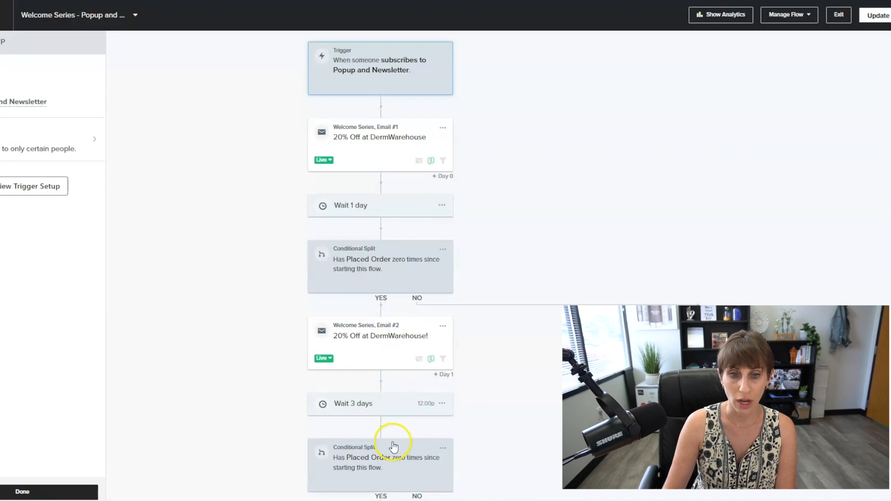
{"action": "mouse_move", "coordinate": [413, 112]}
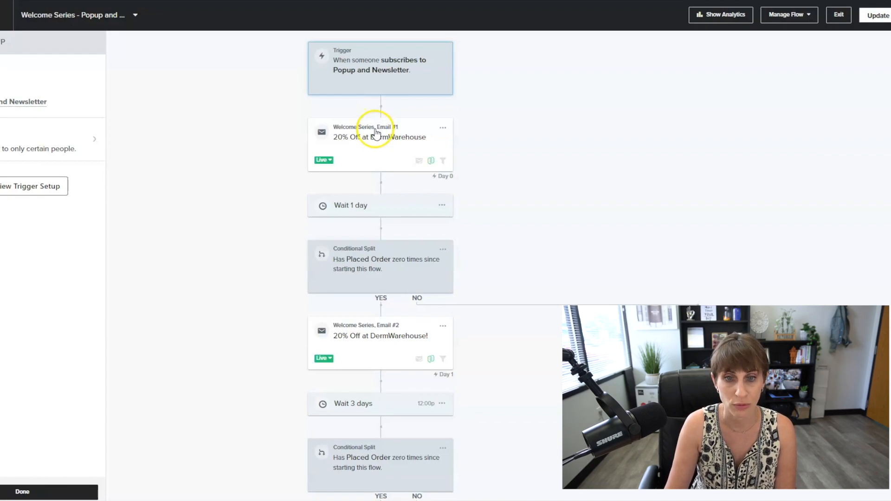
{"action": "mouse_move", "coordinate": [278, 142]}
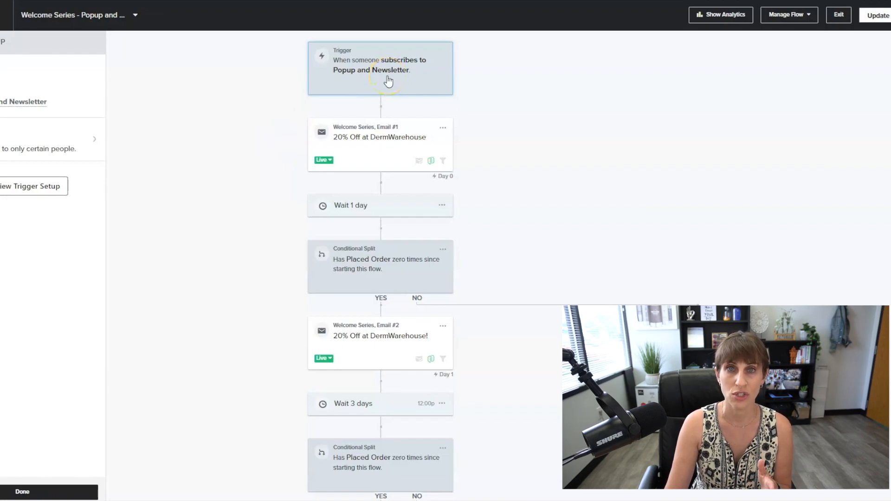
{"action": "mouse_move", "coordinate": [383, 110]}
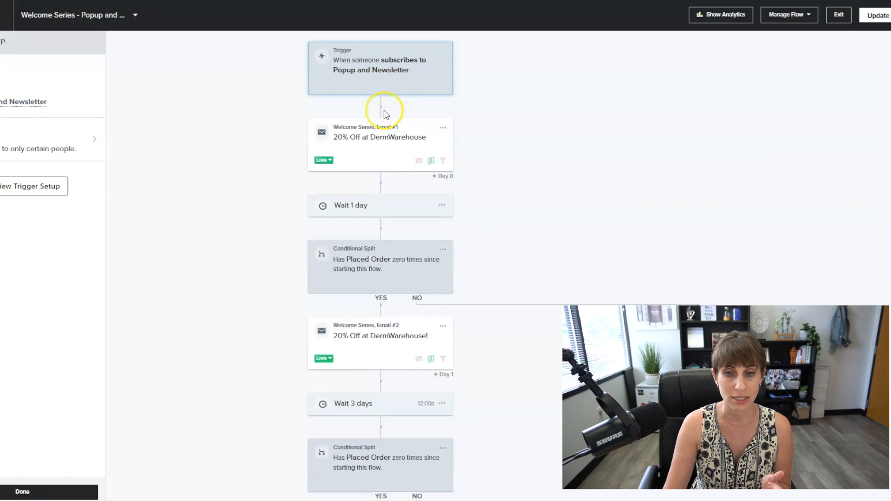
{"action": "mouse_move", "coordinate": [399, 107]}
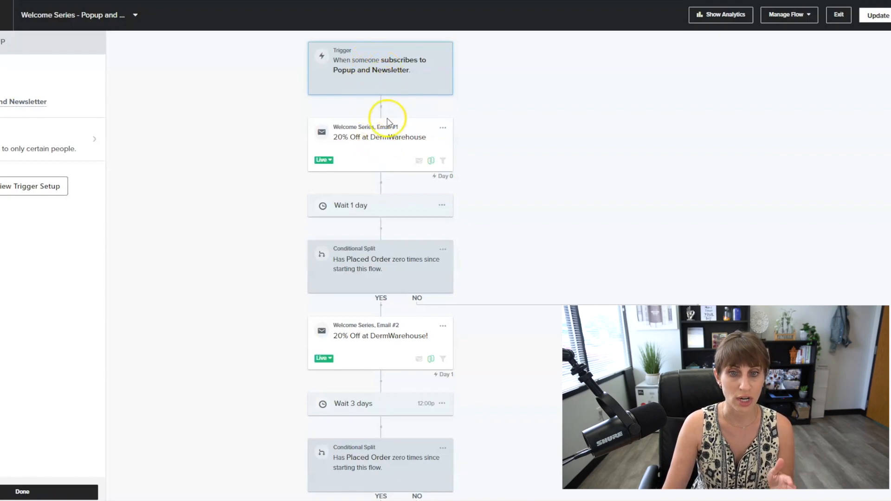
{"action": "left_click", "coordinate": [380, 132]}
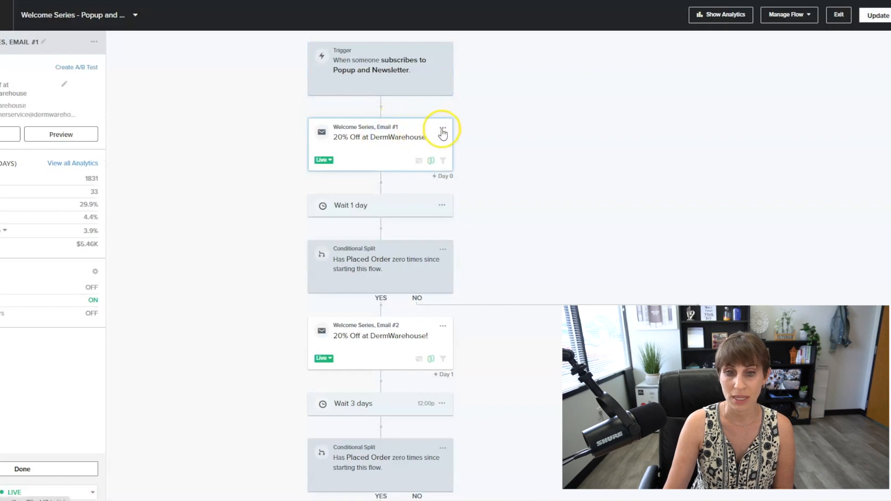
Show Email #1's subject line, preview text, sender and email preview.
{"action": "left_click", "coordinate": [443, 127]}
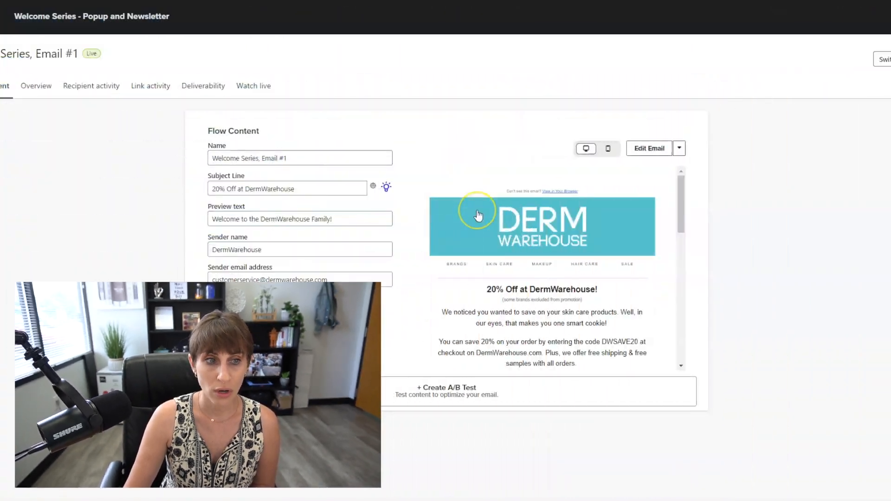
Bring Email #1's DermWarehouse 20%-off design with the DWSAVE20 code into the editor.
{"action": "scroll", "scroll_direction": "down", "scroll_amount": 3}
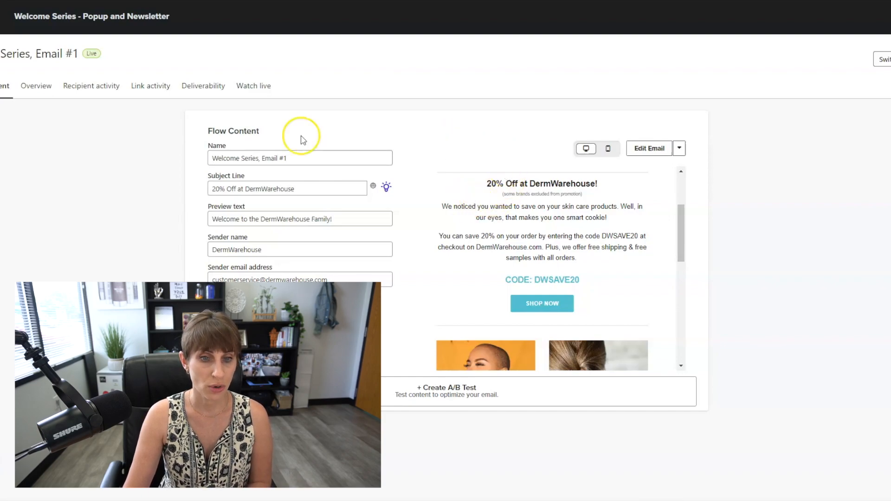
{"action": "triple_click", "coordinate": [287, 188]}
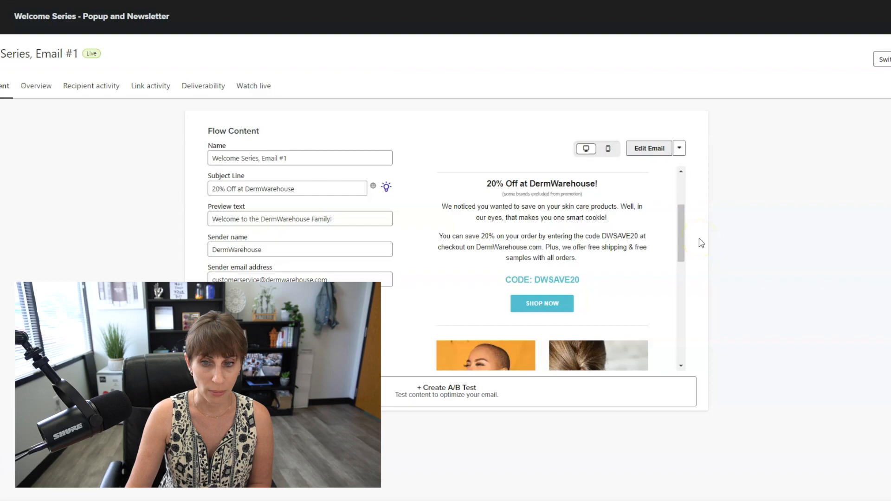
{"action": "left_click", "coordinate": [648, 148]}
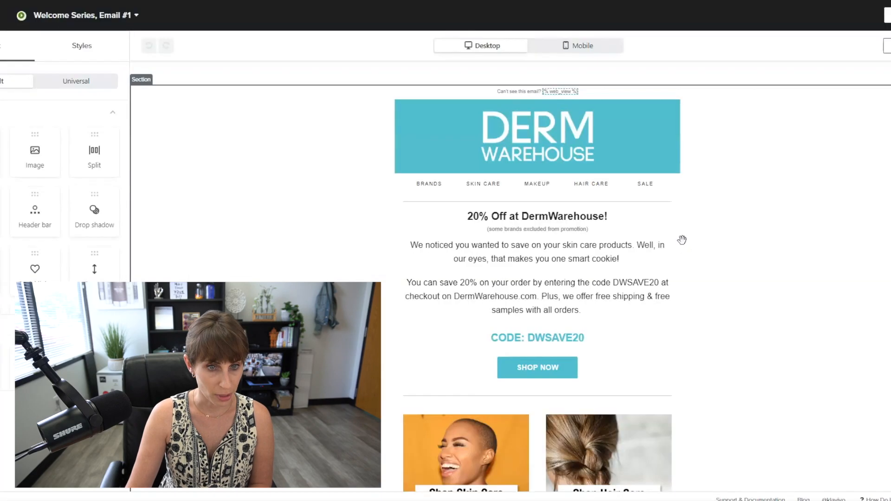
Select the '20% Off at DermWarehouse!' heading and look through the rest of the design.
{"action": "scroll", "scroll_direction": "down", "scroll_amount": 3}
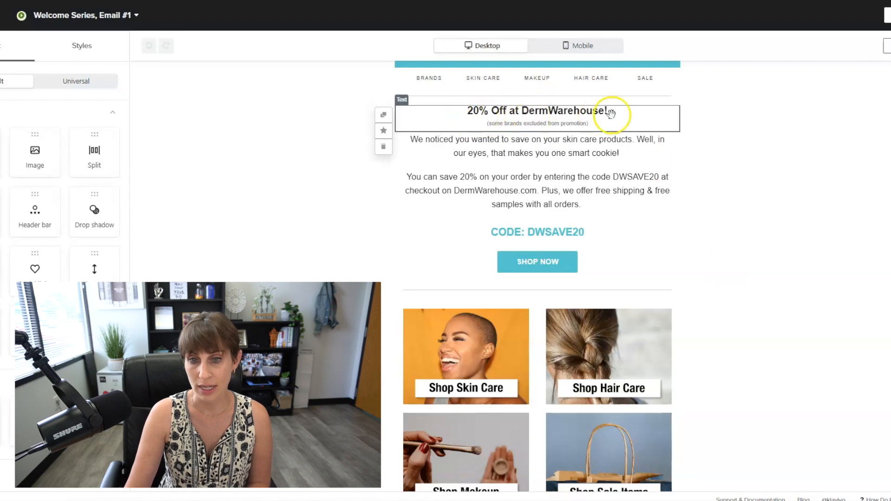
{"action": "left_click", "coordinate": [573, 150]}
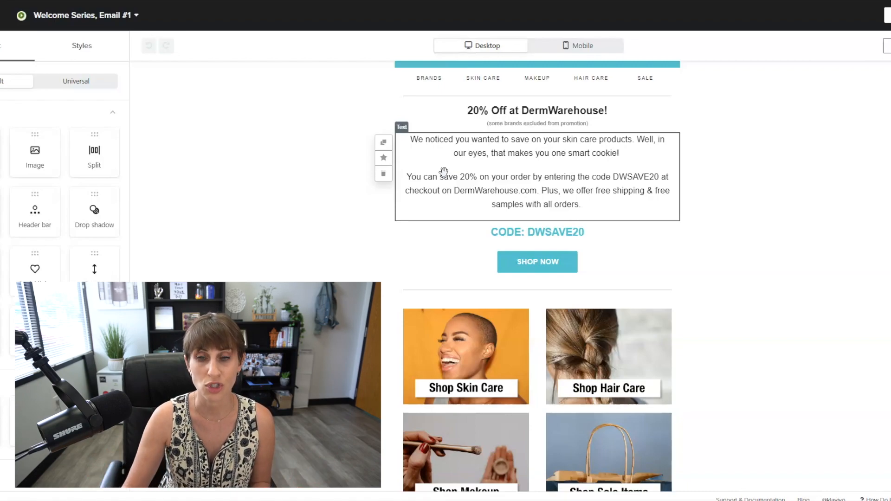
{"action": "scroll", "scroll_direction": "down", "scroll_amount": 3}
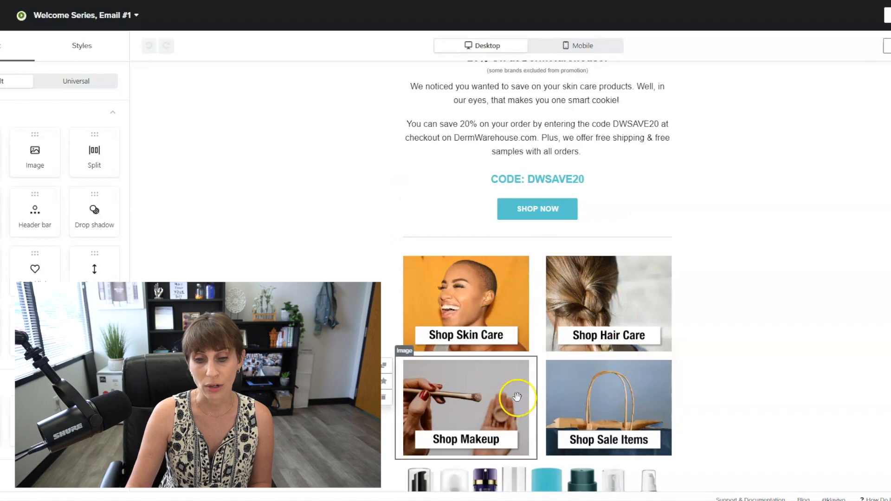
{"action": "scroll", "scroll_direction": "down", "scroll_amount": 3}
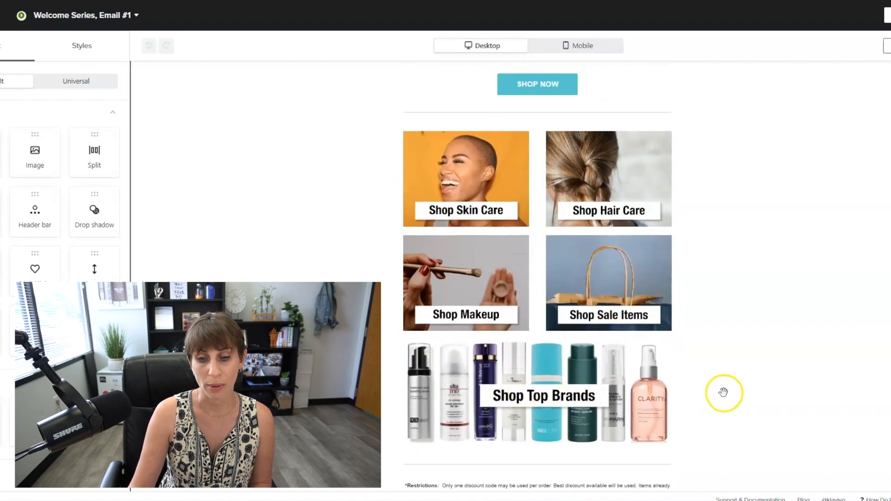
{"action": "scroll", "scroll_direction": "down", "scroll_amount": 3}
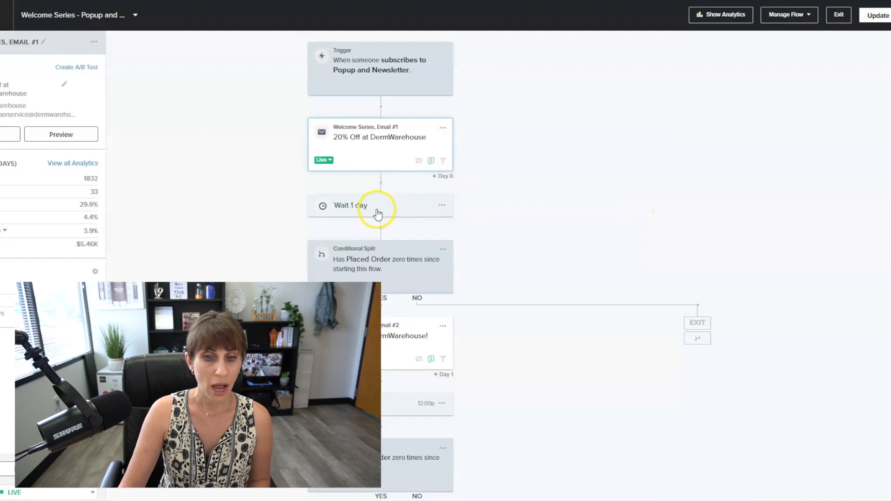
Show the one-day wait step's delay settings on Day 1 of the series.
{"action": "left_click", "coordinate": [351, 205]}
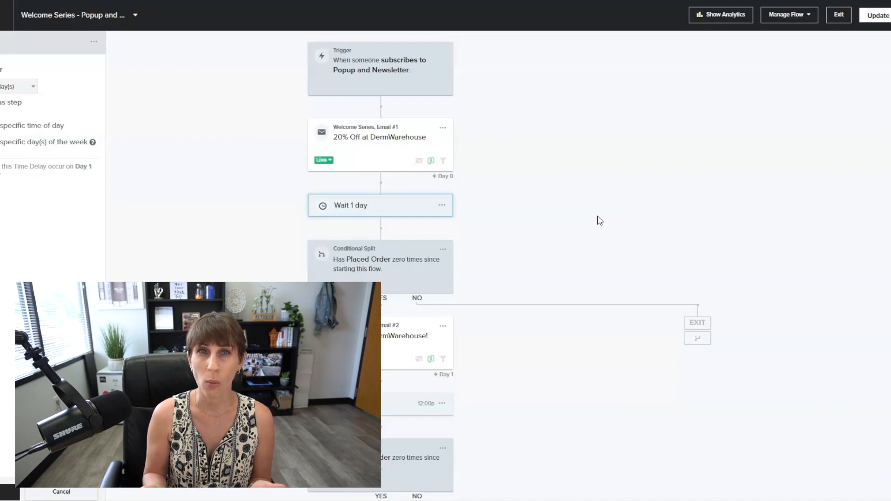
{"action": "scroll", "scroll_direction": "down", "scroll_amount": 3}
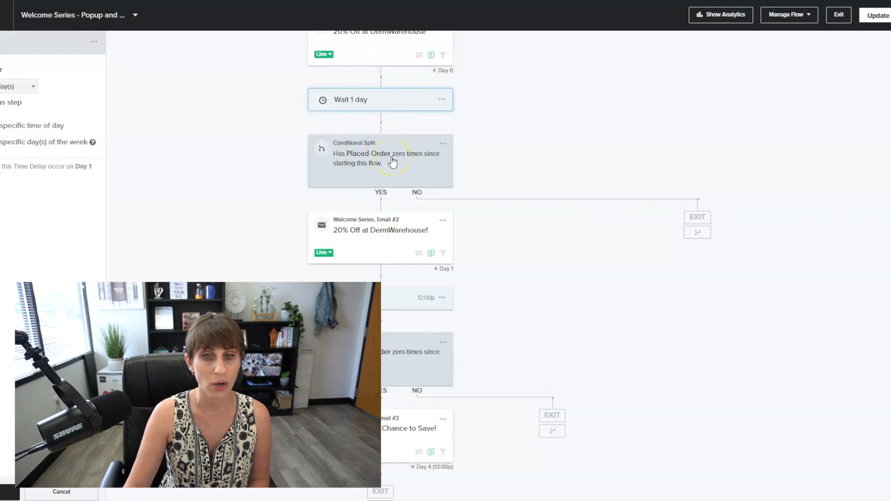
{"action": "mouse_move", "coordinate": [474, 221]}
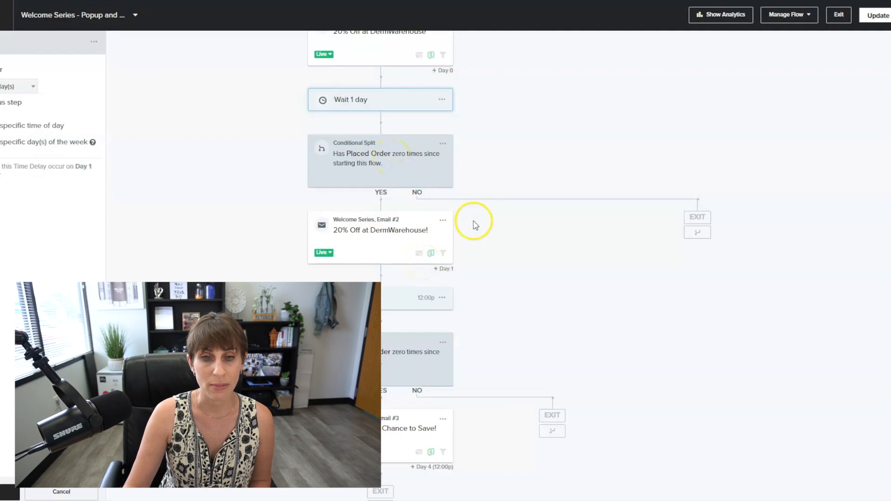
{"action": "mouse_move", "coordinate": [410, 59]}
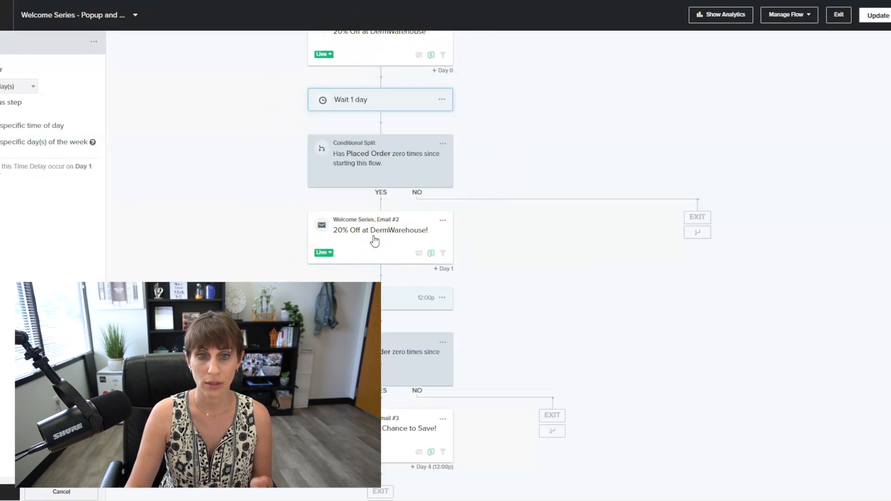
Show Email #2's details, then look through its design in the editor.
{"action": "left_click", "coordinate": [380, 231]}
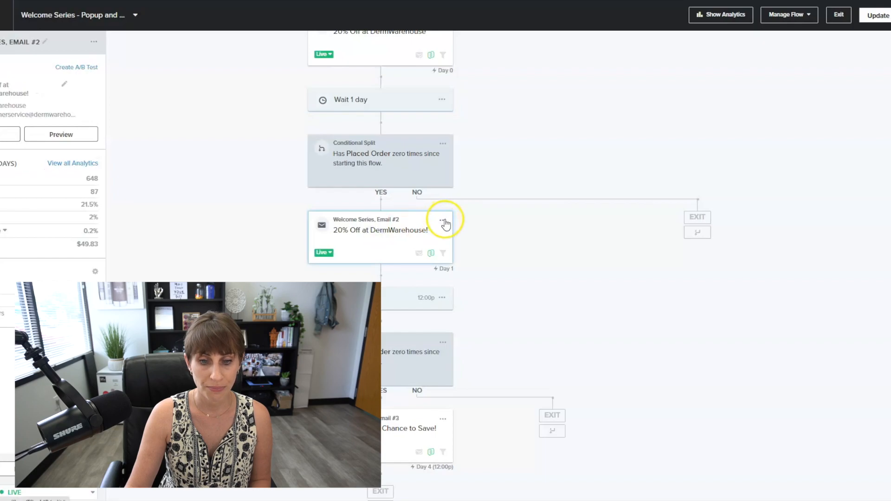
{"action": "mouse_move", "coordinate": [572, 232]}
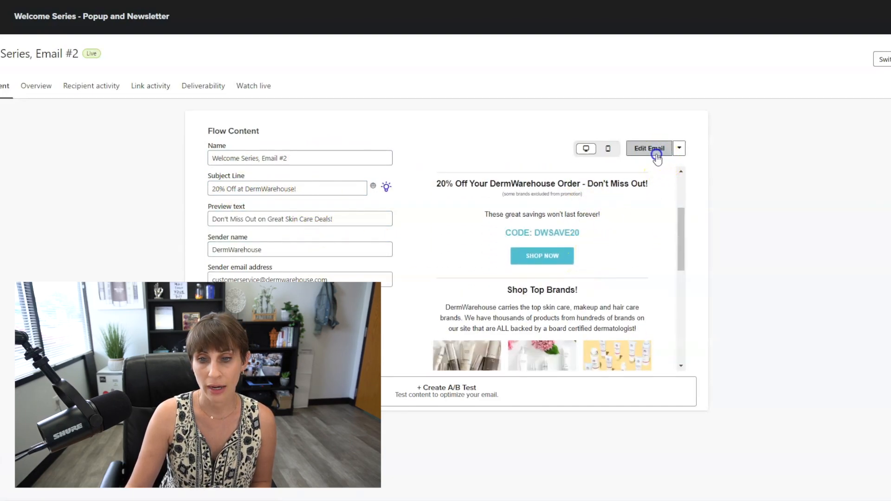
{"action": "left_click", "coordinate": [648, 147]}
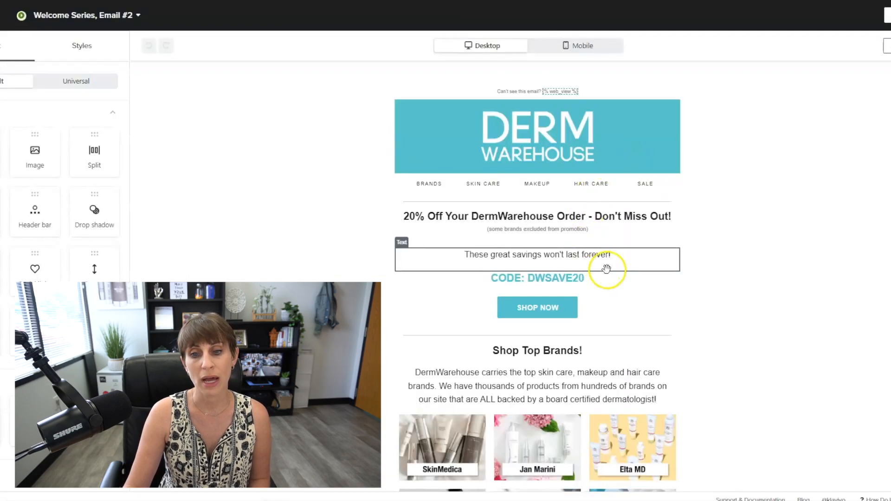
{"action": "scroll", "scroll_direction": "down", "scroll_amount": 3}
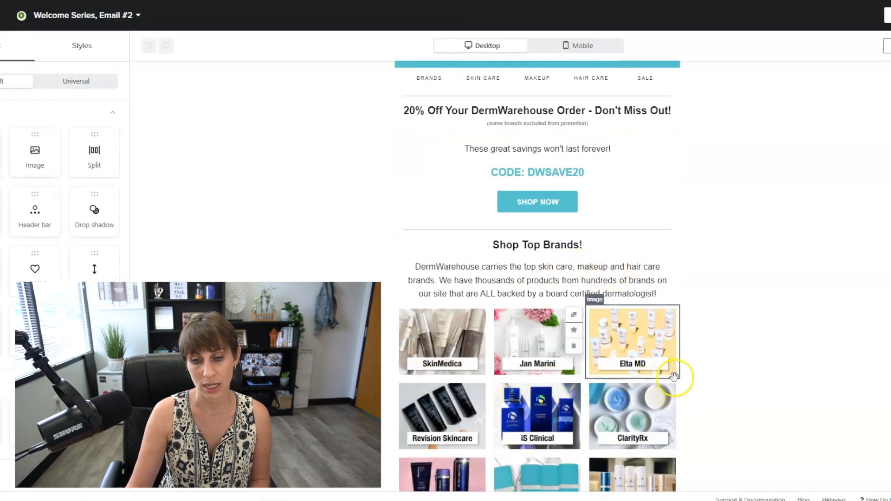
{"action": "scroll", "scroll_direction": "down", "scroll_amount": 3}
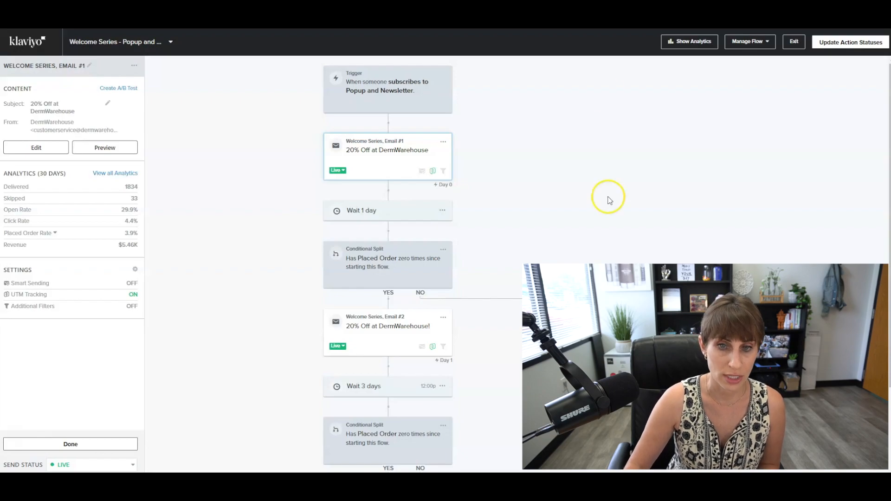
{"action": "mouse_move", "coordinate": [398, 158]}
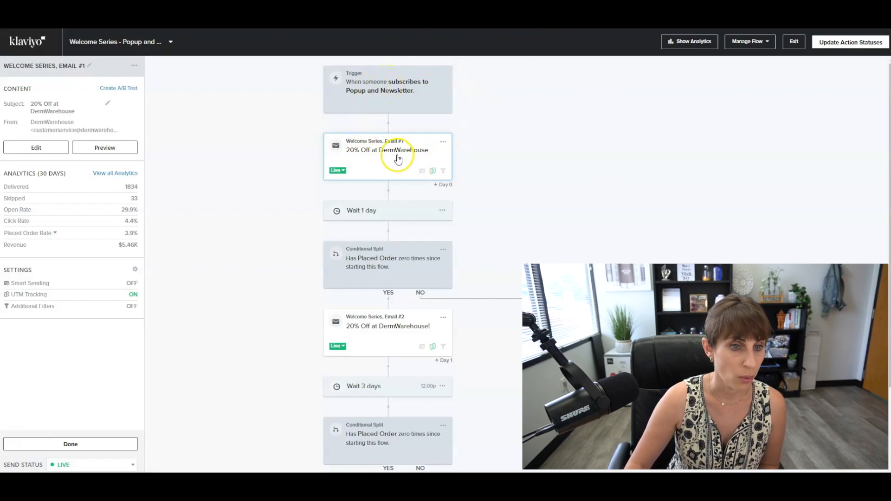
{"action": "mouse_move", "coordinate": [418, 84]}
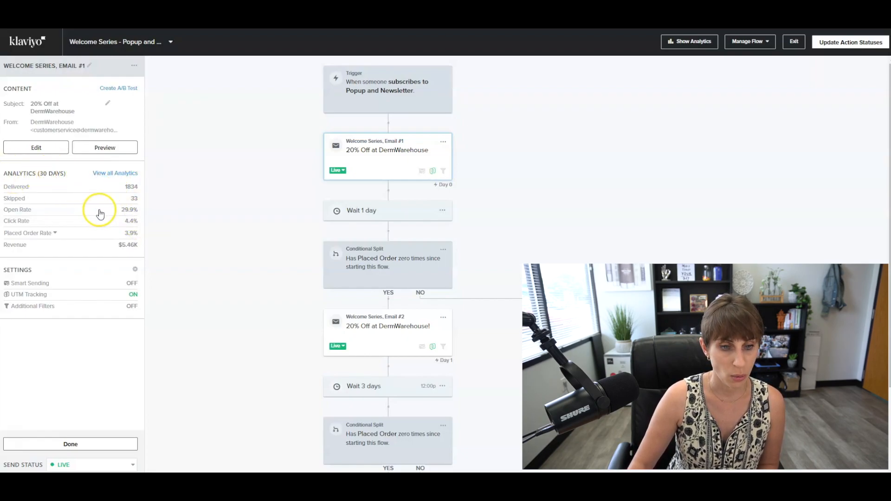
{"action": "mouse_move", "coordinate": [118, 226]}
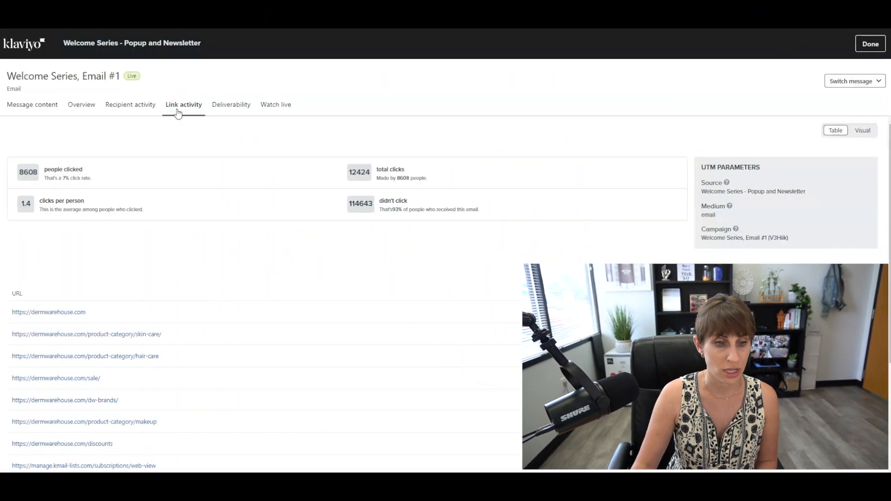
Review the per-URL unique and total clicks, then return to the flow map.
{"action": "scroll", "scroll_direction": "down", "scroll_amount": 3}
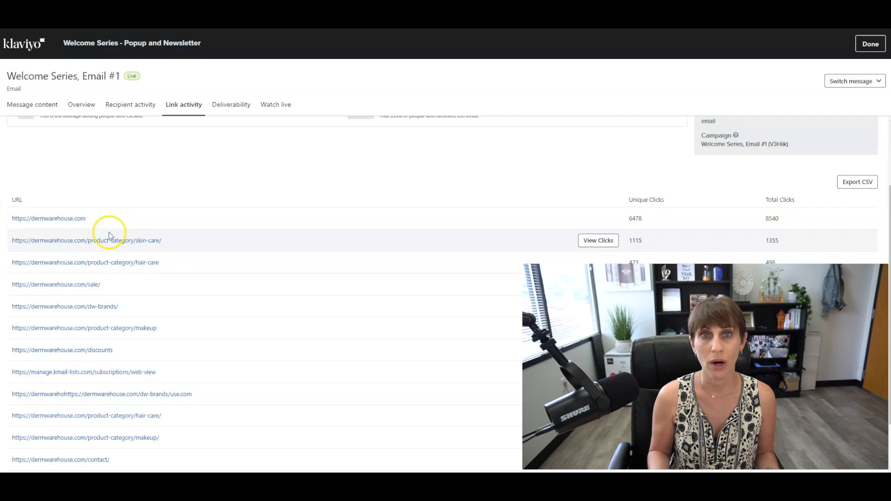
{"action": "mouse_move", "coordinate": [74, 196]}
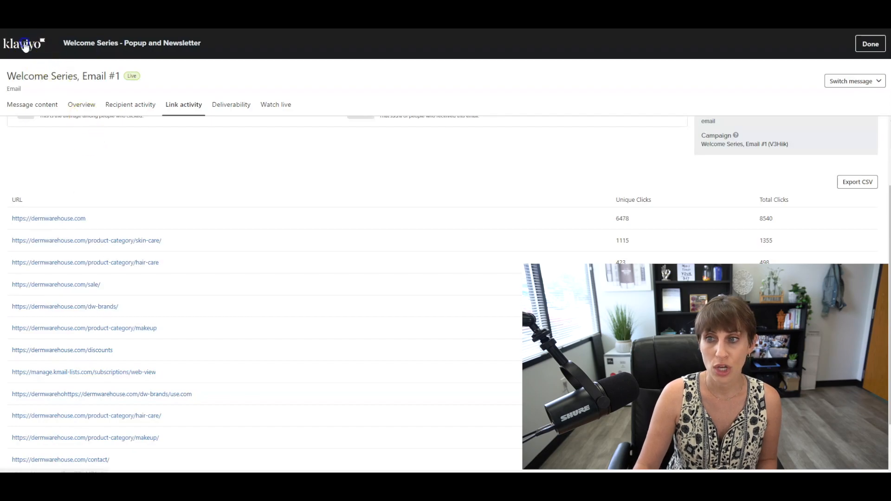
{"action": "left_click", "coordinate": [870, 43]}
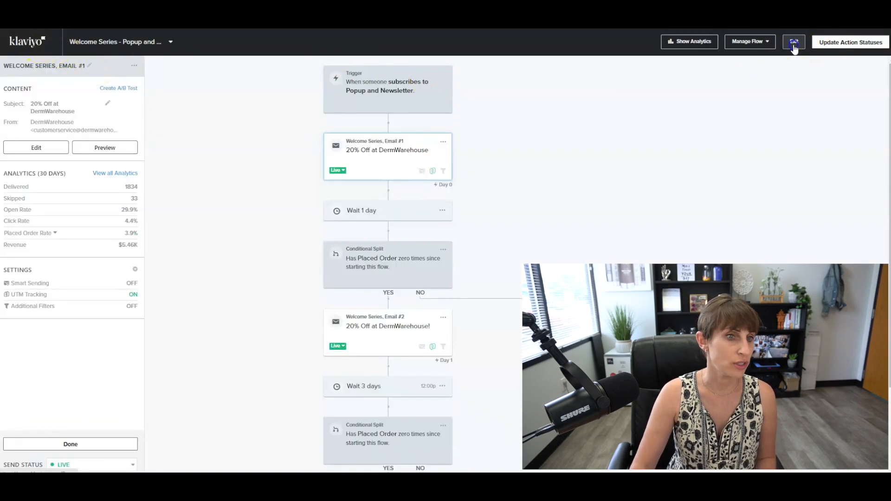
Exit the flow to the Flows list and go to the account home dashboard.
{"action": "left_click", "coordinate": [793, 42]}
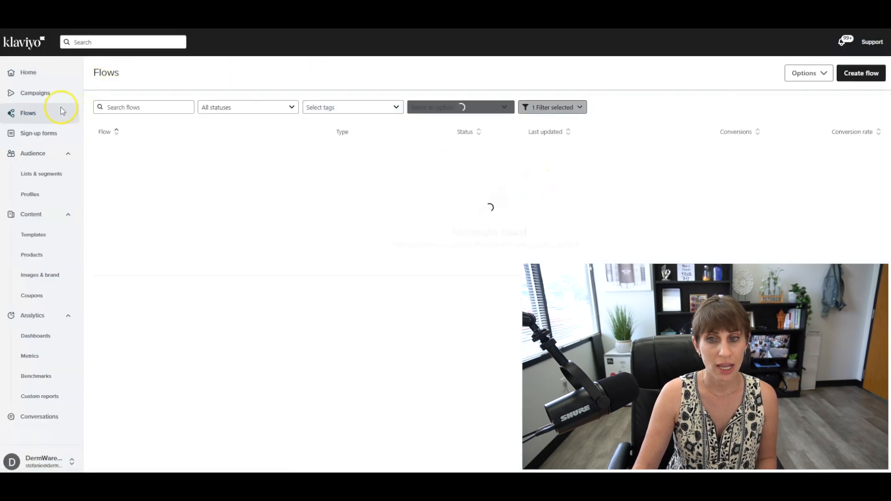
{"action": "left_click", "coordinate": [28, 72]}
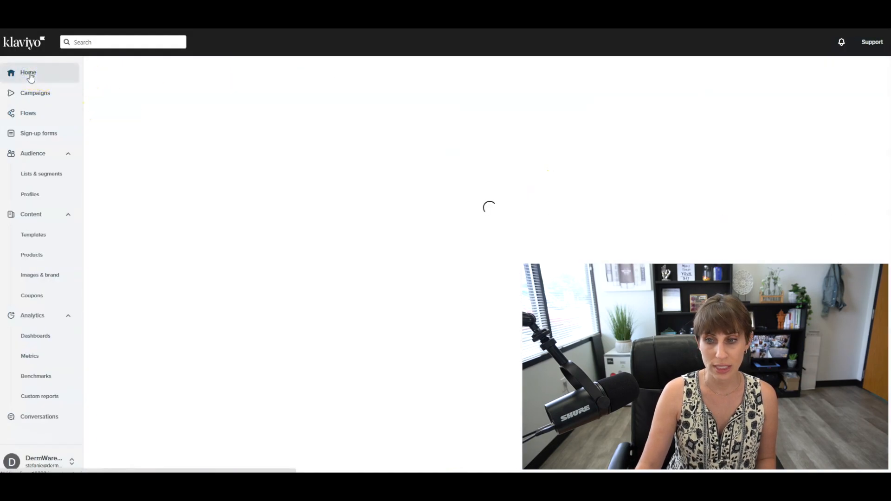